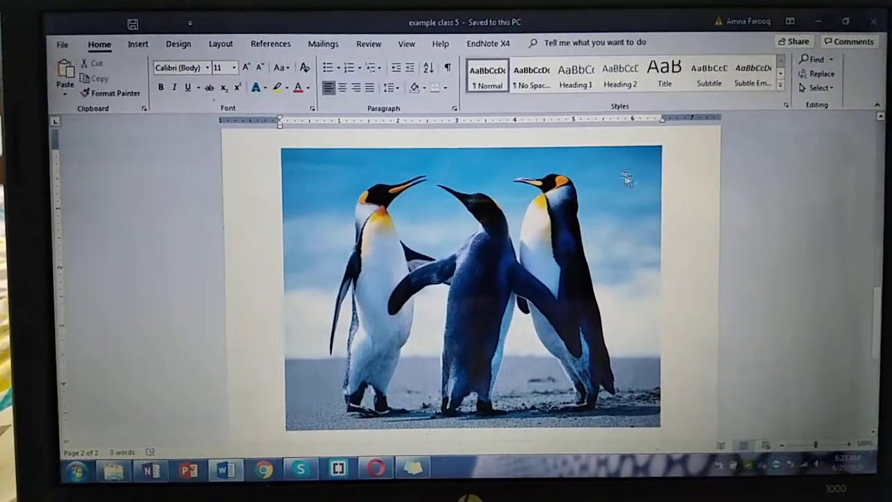
# - Crop the penguin photo's edges inward to frame the three penguins tightly
pyautogui.click(470, 279)
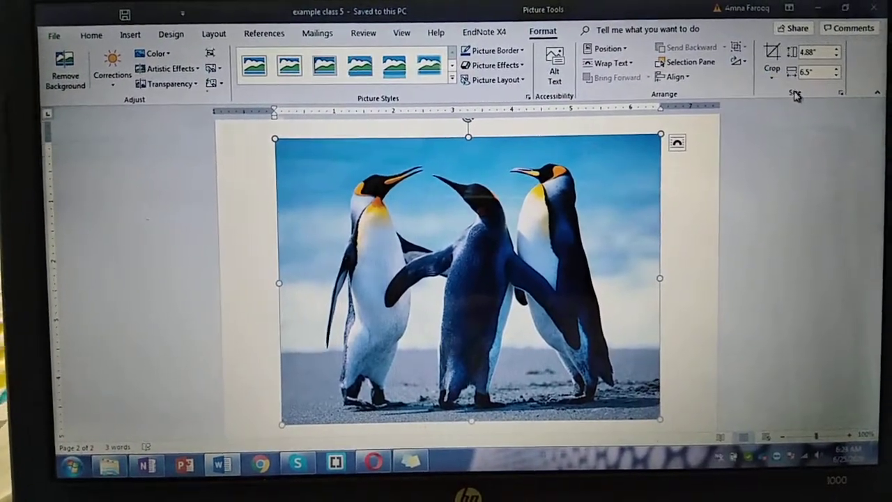
pyautogui.moveTo(768, 70)
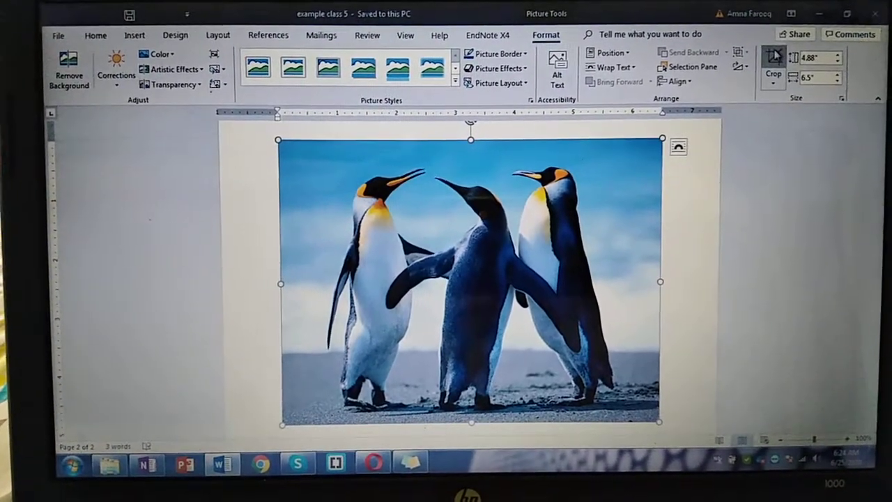
pyautogui.click(773, 62)
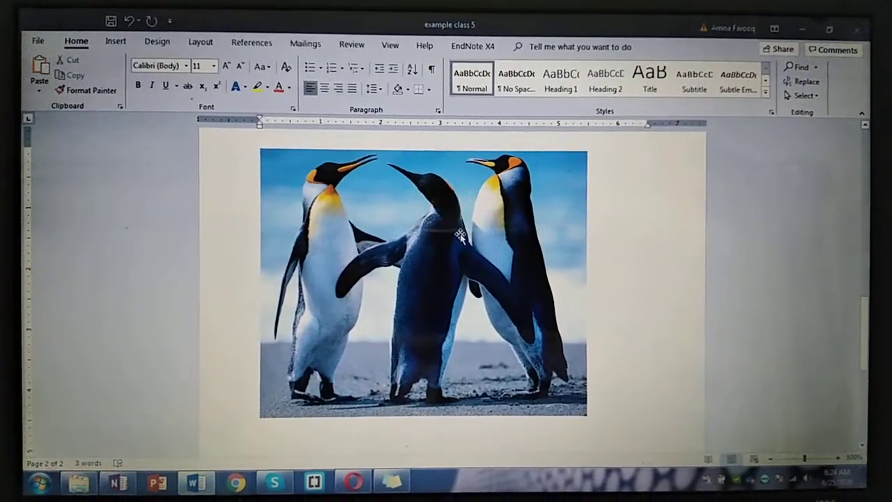
# - Browse the Corrections gallery for sharpness and brightness on the cropped photo, then reselect it
pyautogui.click(418, 272)
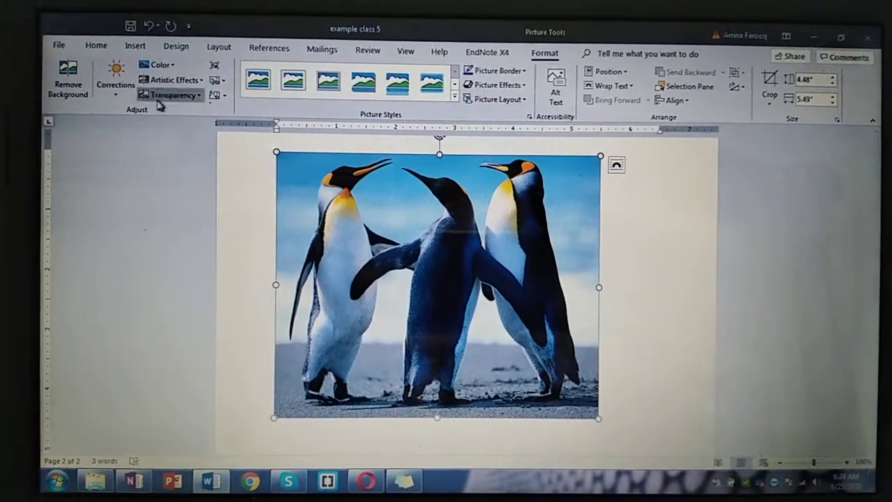
pyautogui.click(115, 77)
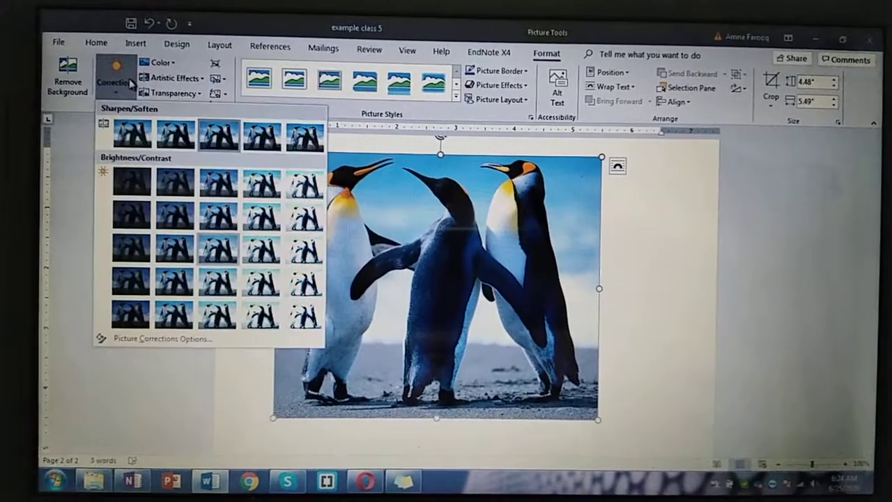
pyautogui.moveTo(131, 214)
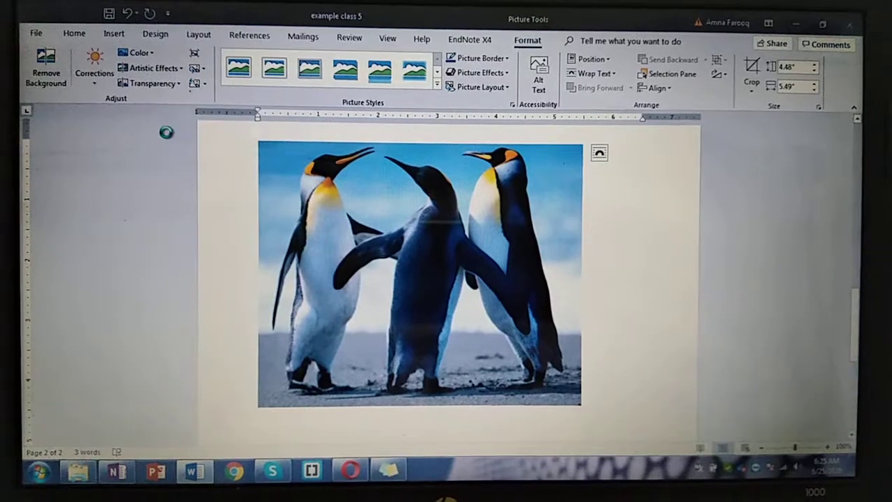
pyautogui.click(418, 272)
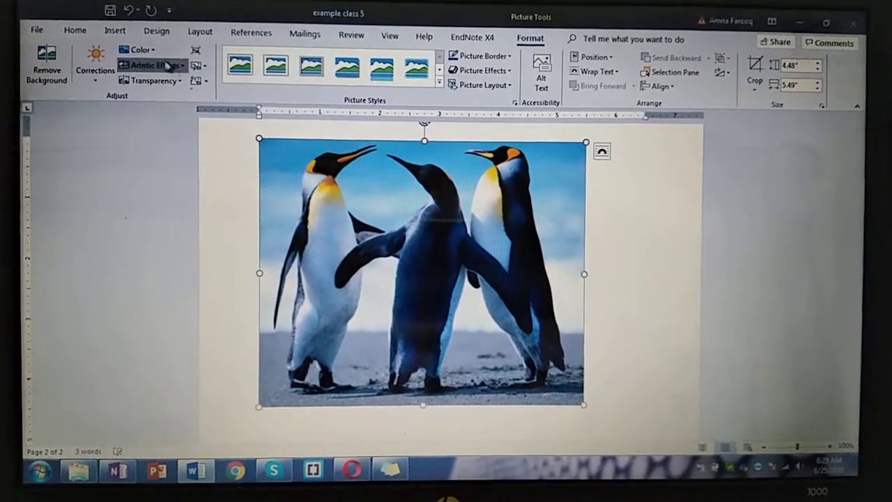
pyautogui.click(139, 50)
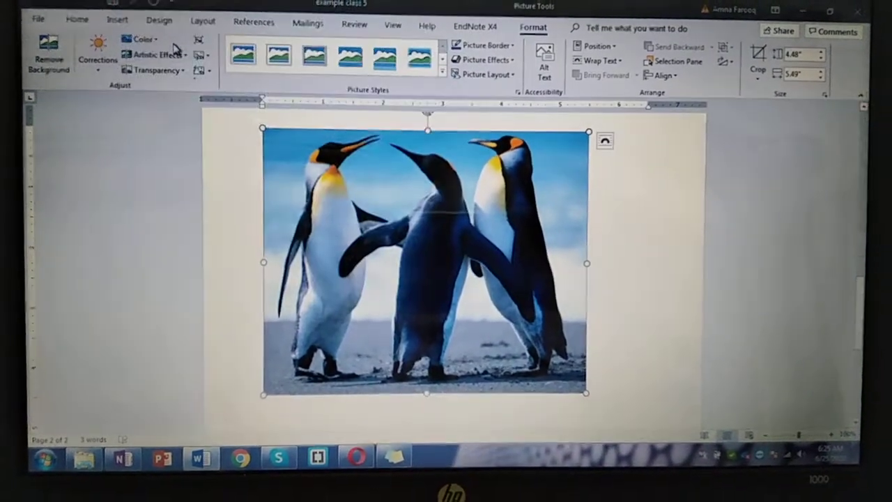
# - Apply the Pencil Sketch artistic effect to the cropped penguin photo
pyautogui.click(159, 54)
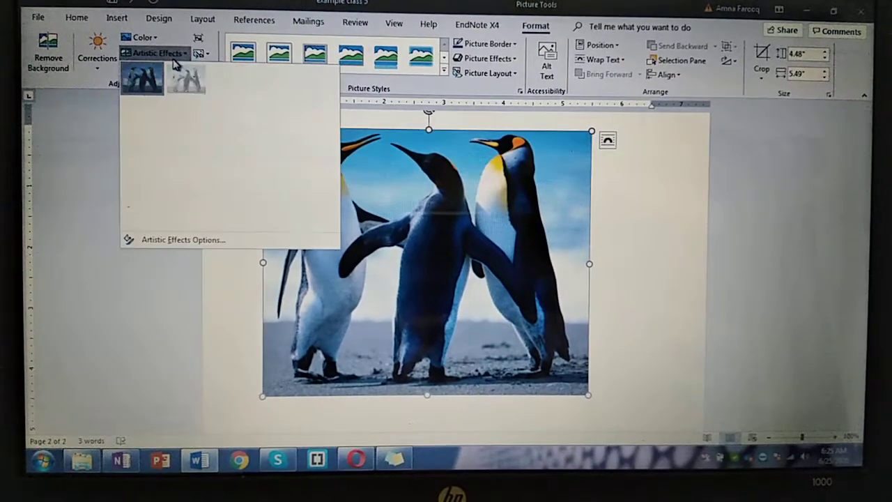
pyautogui.click(163, 54)
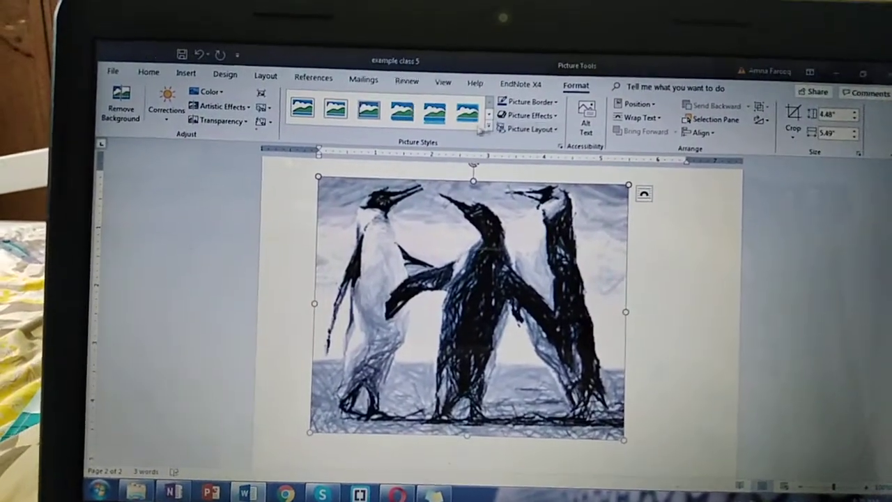
# - Apply the rotated white rounded-rectangle picture style to the sketched penguin photo
pyautogui.click(434, 105)
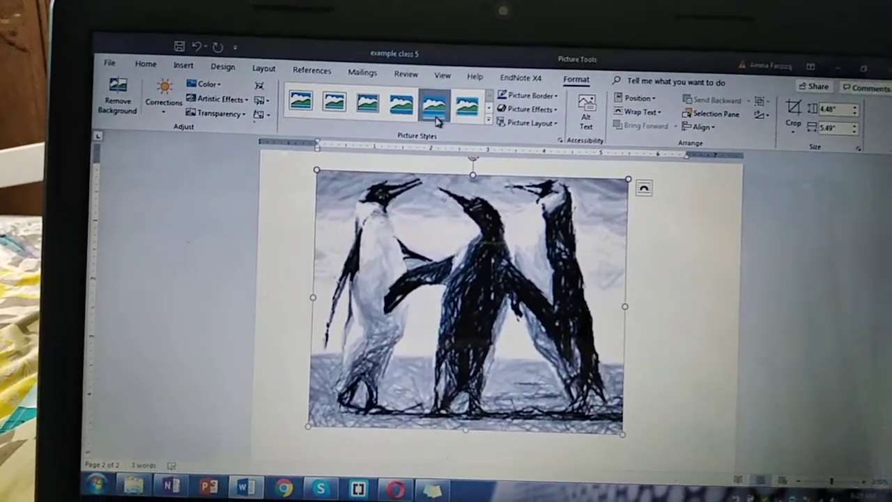
pyautogui.click(468, 102)
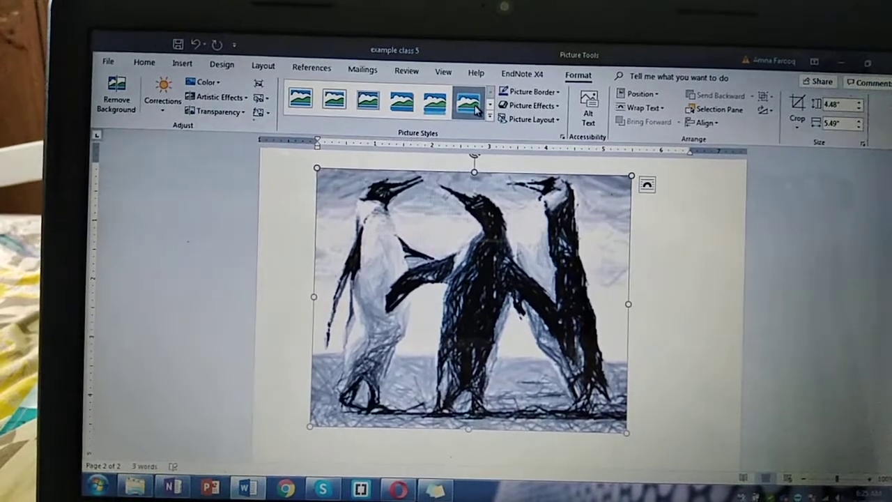
pyautogui.click(467, 98)
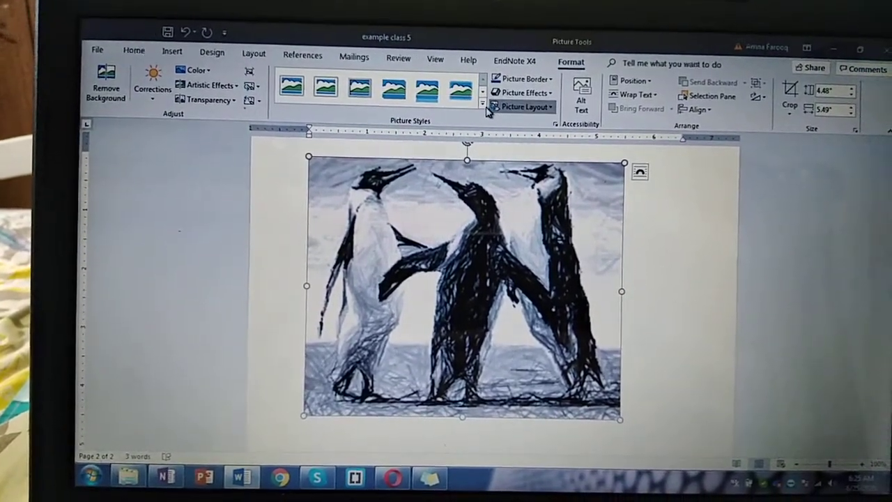
pyautogui.click(482, 103)
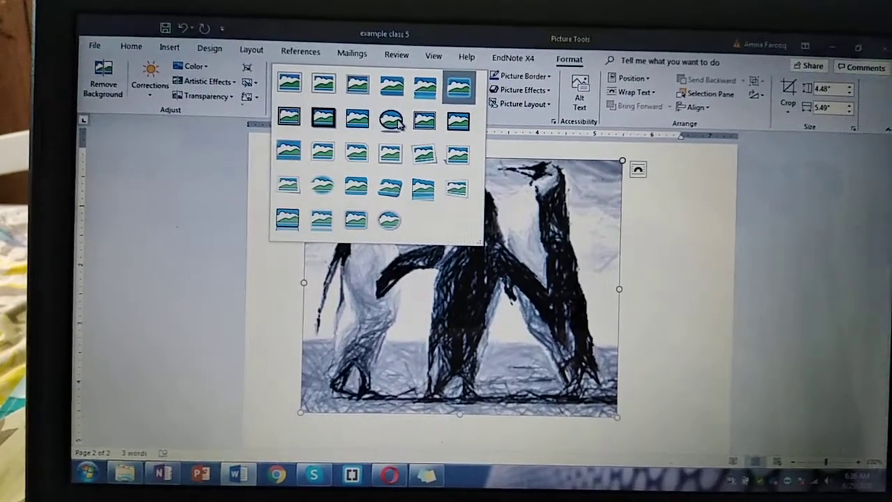
pyautogui.click(390, 118)
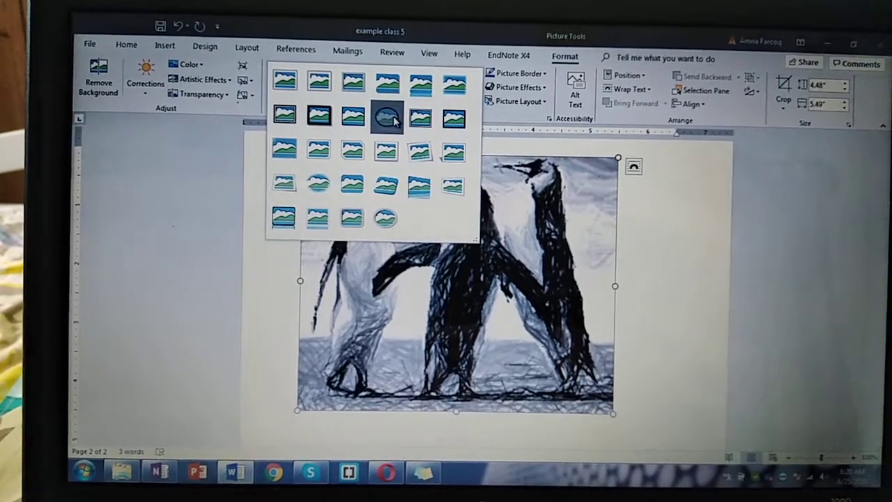
pyautogui.click(386, 117)
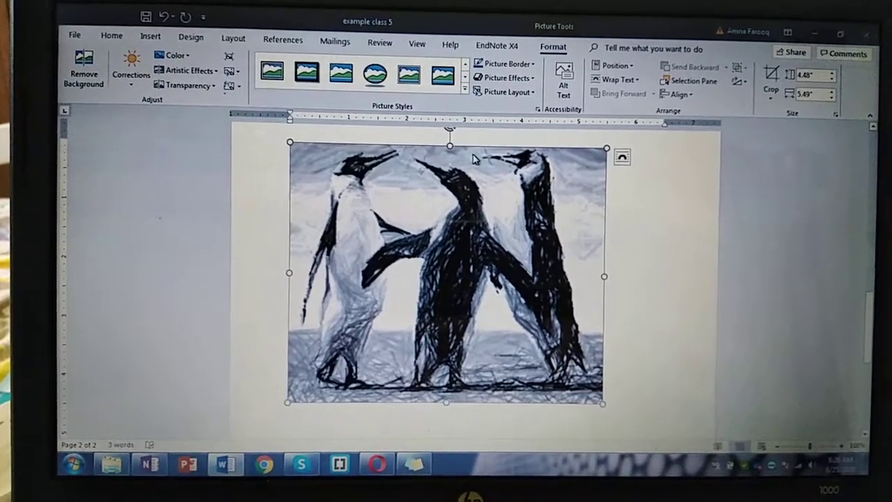
pyautogui.click(379, 72)
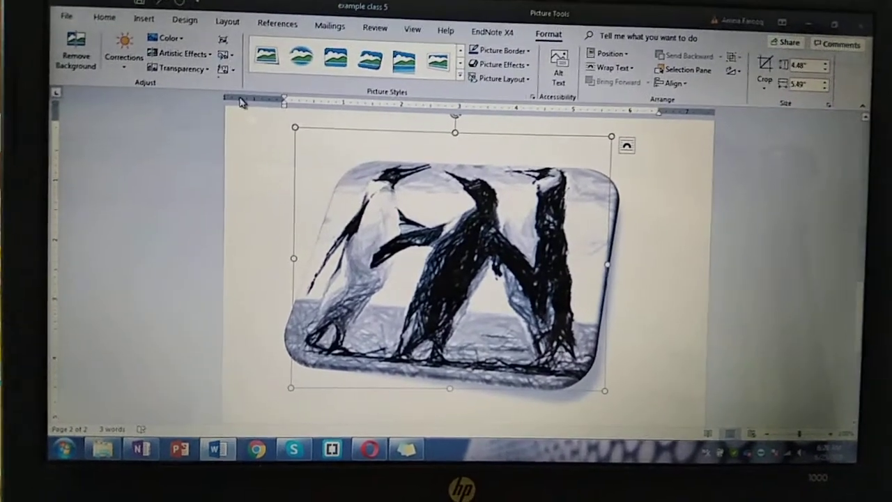
pyautogui.click(335, 73)
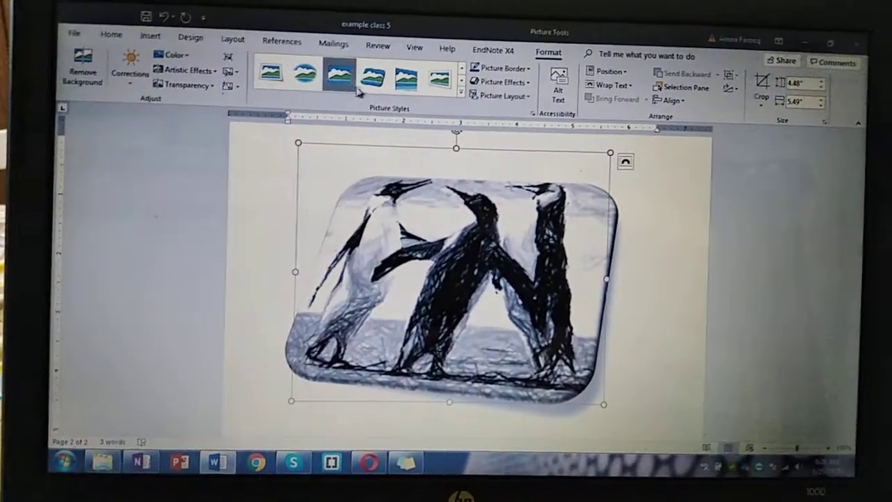